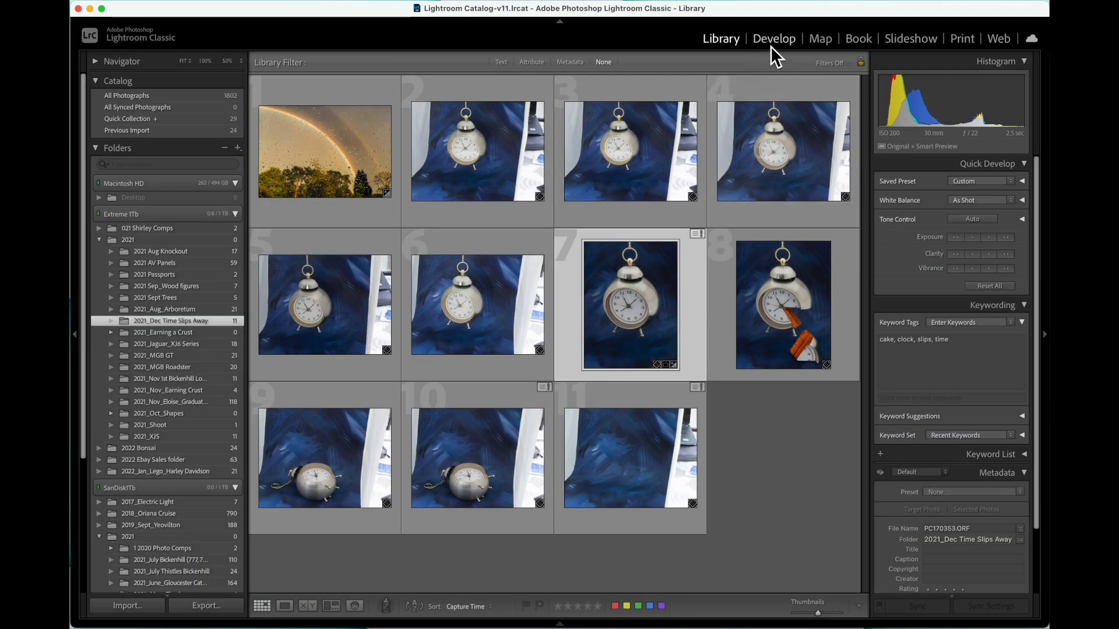
Open the clock-with-cake photo Time for Afternoon Tea-2 in the Develop module
{"action": "left_click", "coordinate": [774, 37]}
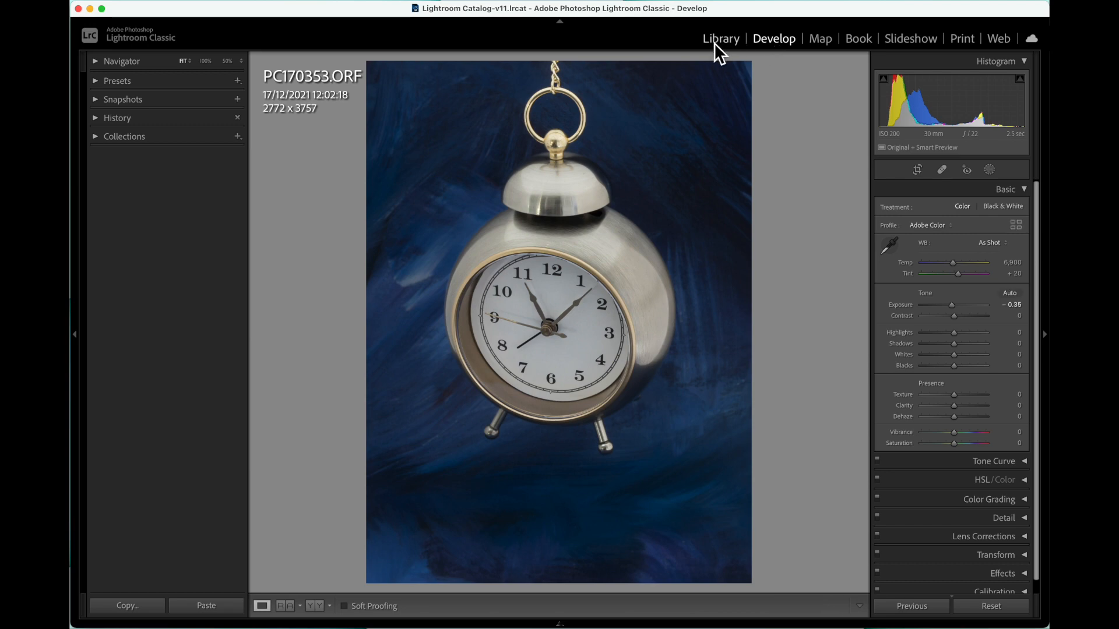
{"action": "left_click", "coordinate": [720, 38]}
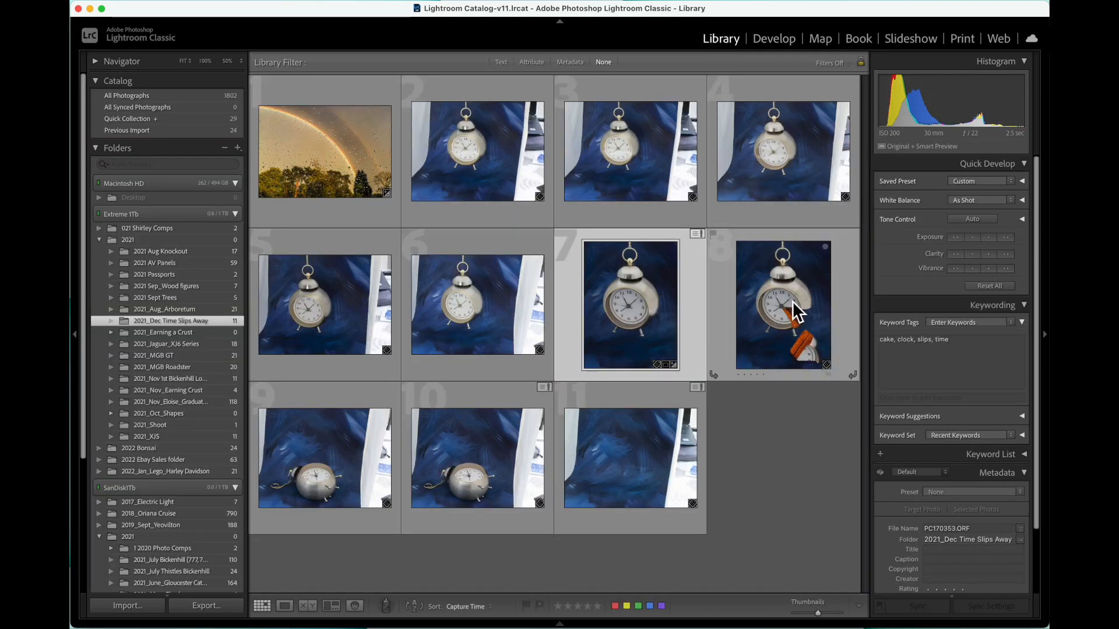
{"action": "left_click", "coordinate": [774, 39]}
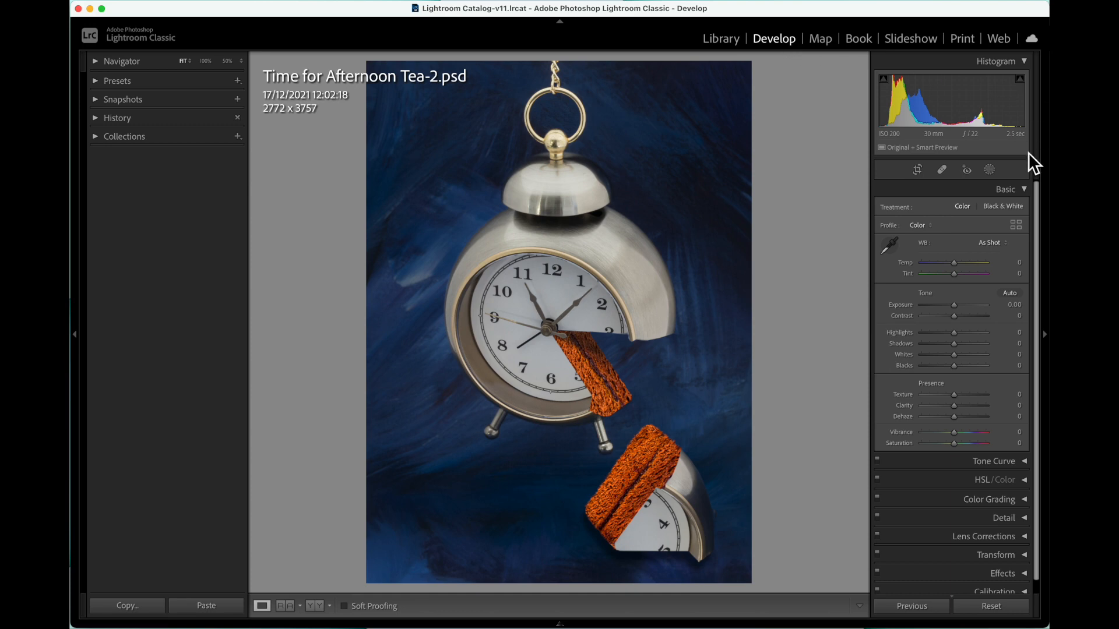
Add a Linear Gradient mask laid over the top half of the photo, fading downward
{"action": "left_click", "coordinate": [990, 169]}
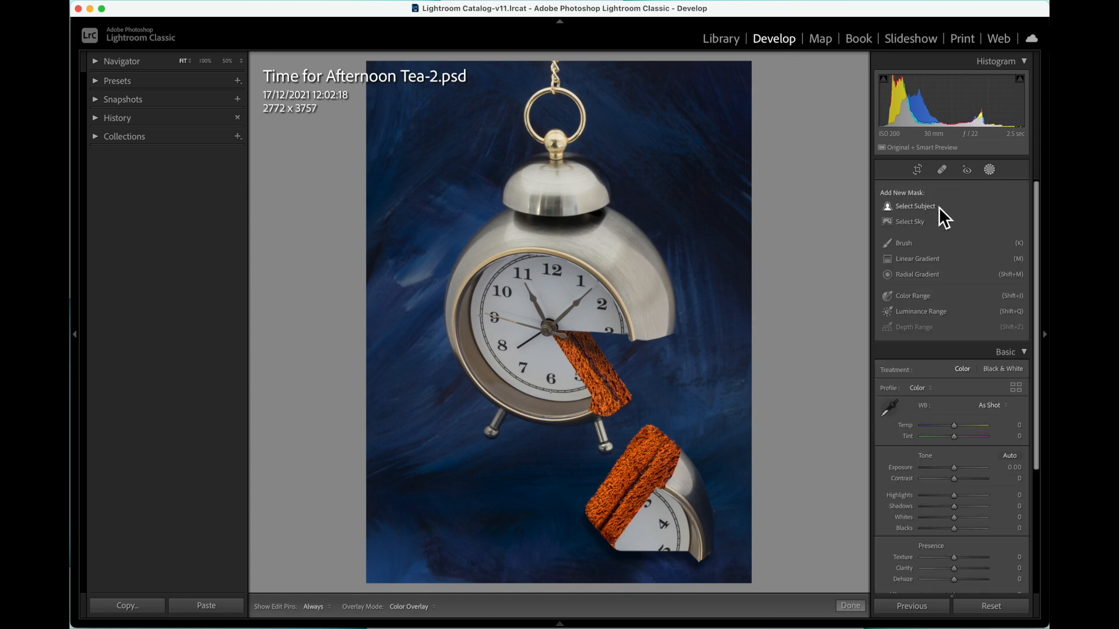
{"action": "left_click", "coordinate": [916, 258]}
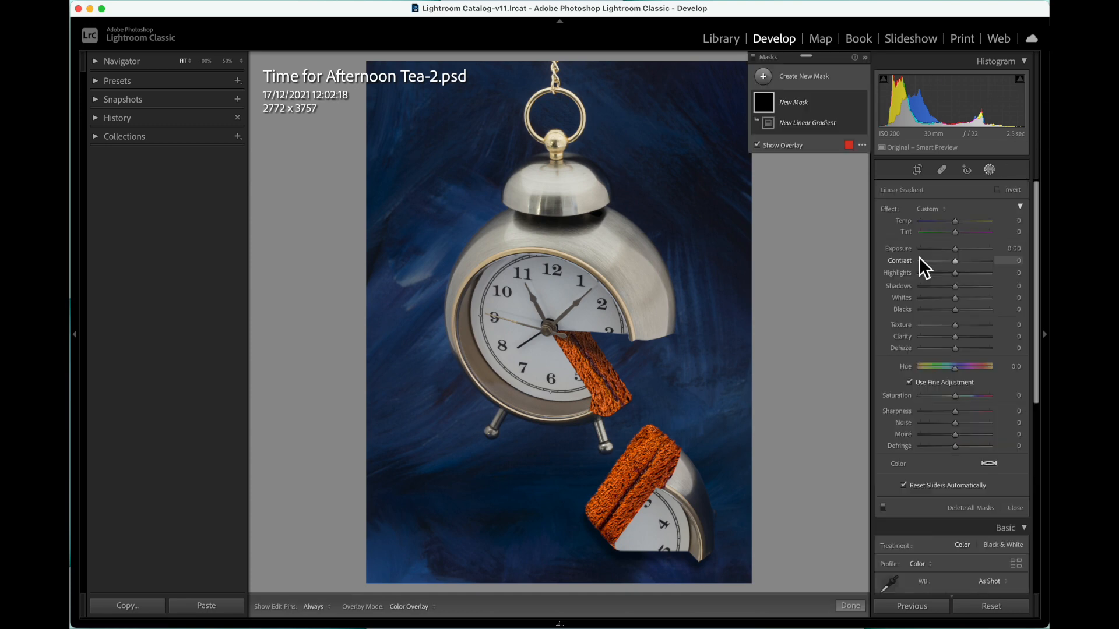
{"action": "left_click_drag", "start_coordinate": [555, 67], "coordinate": [554, 143]}
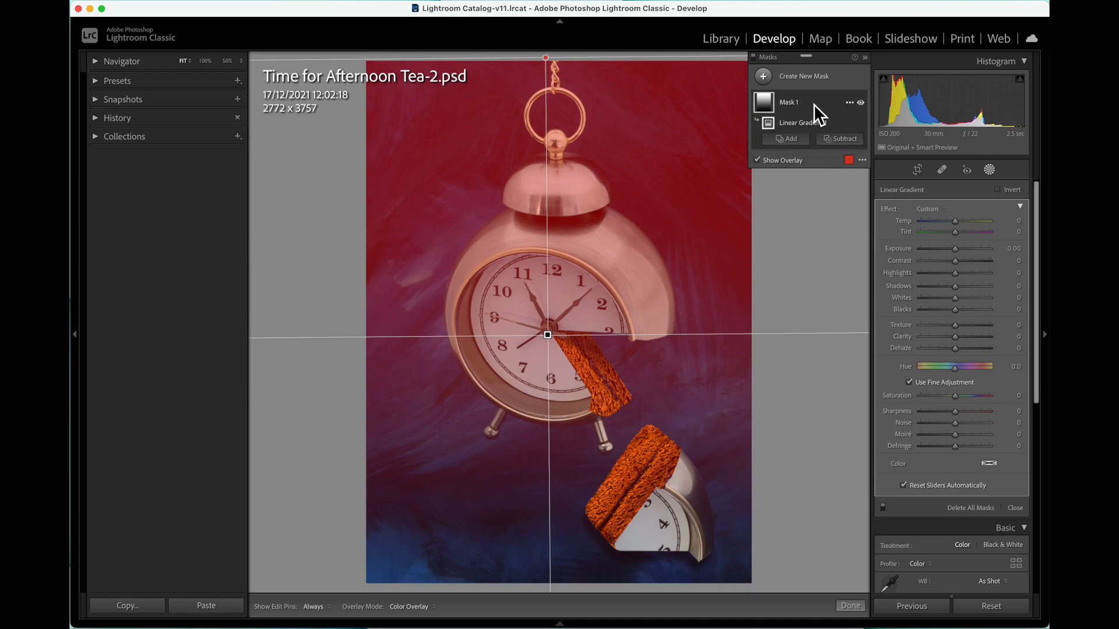
Rename the gradient mask to 'Backg'
{"action": "left_click", "coordinate": [850, 103]}
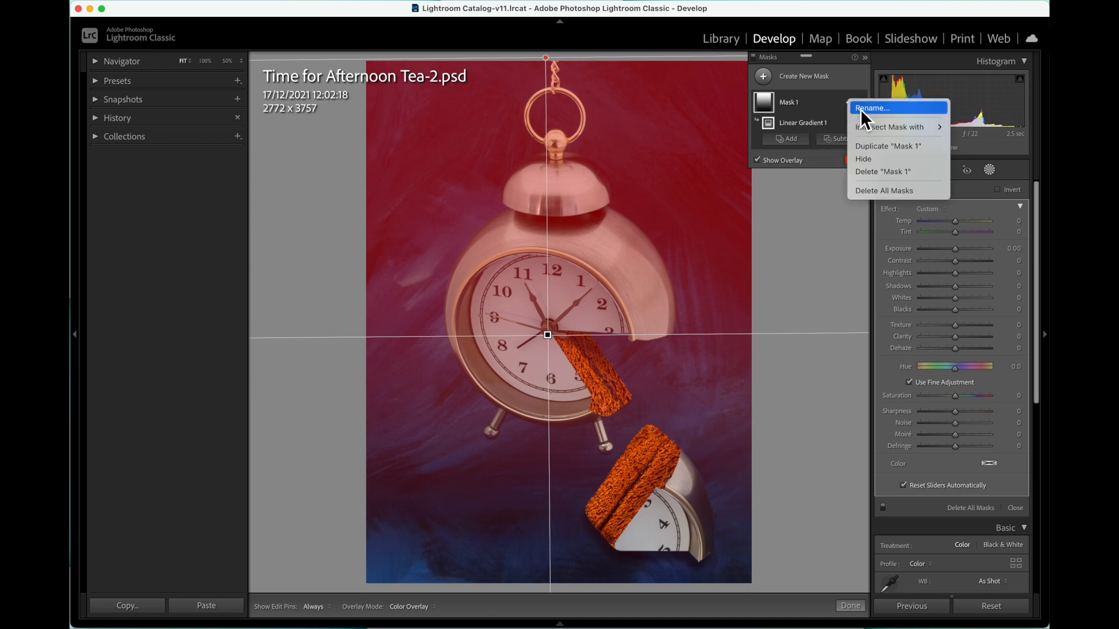
{"action": "left_click", "coordinate": [871, 108]}
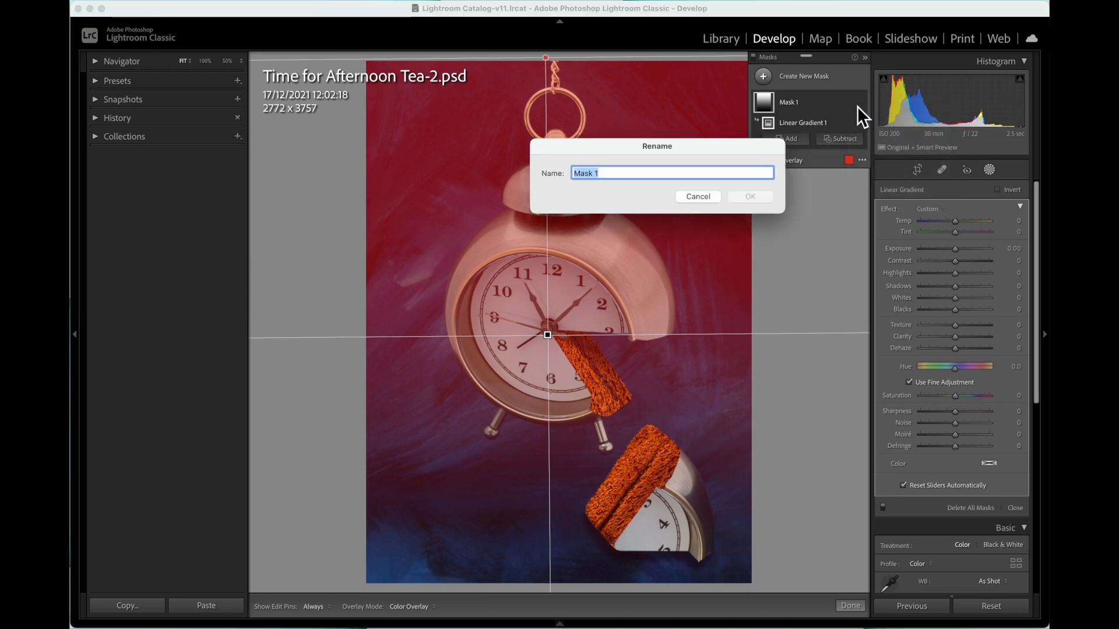
{"action": "type", "text": "Back"}
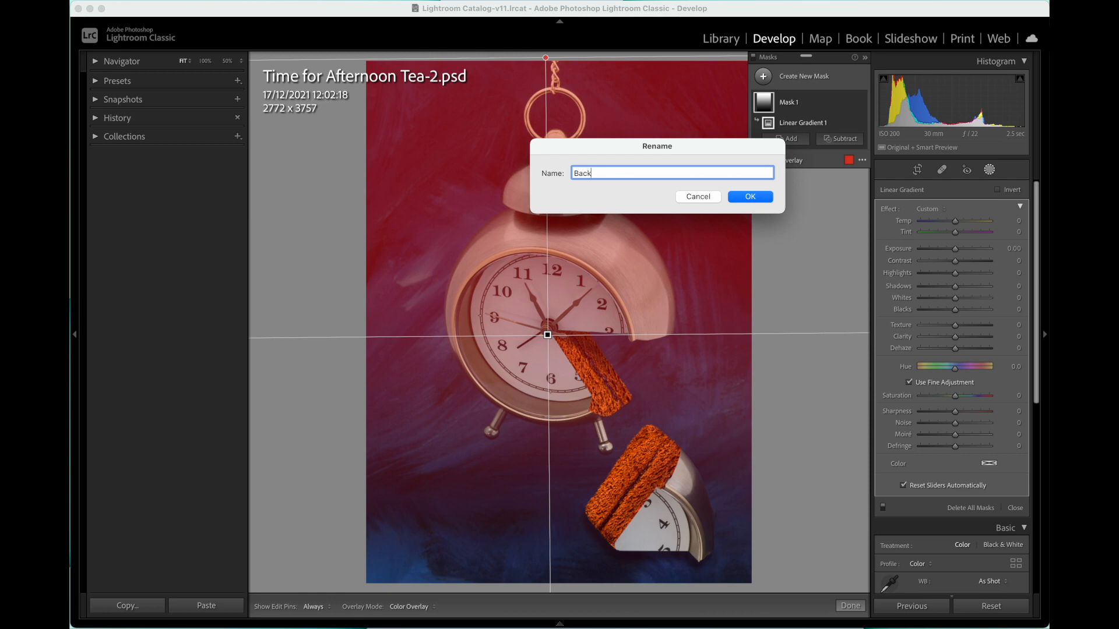
{"action": "type", "text": "g"}
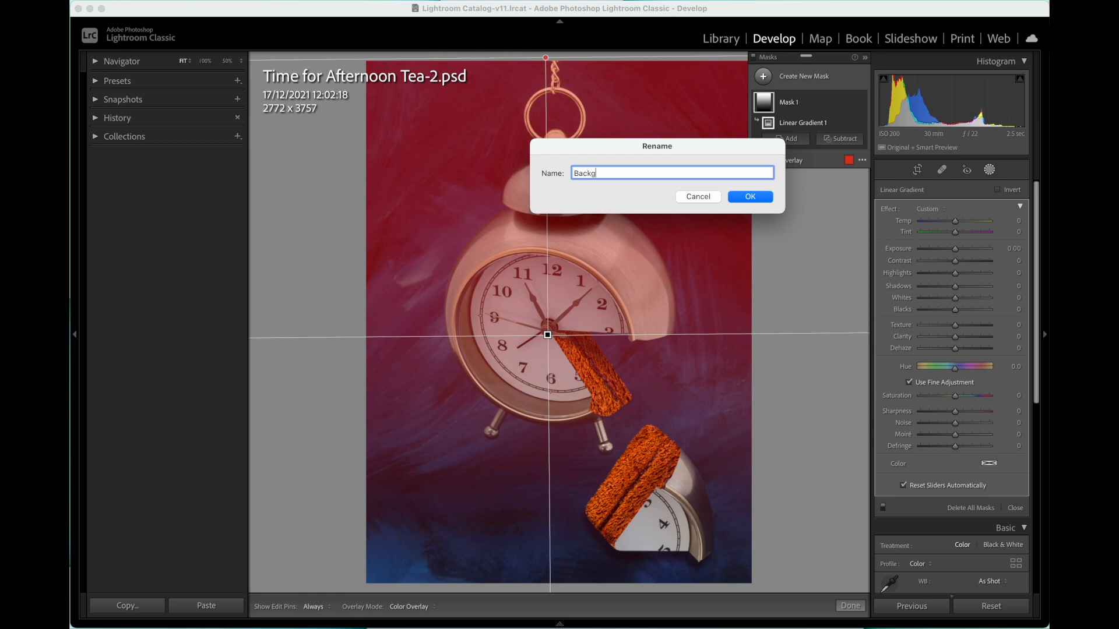
{"action": "left_click", "coordinate": [749, 197]}
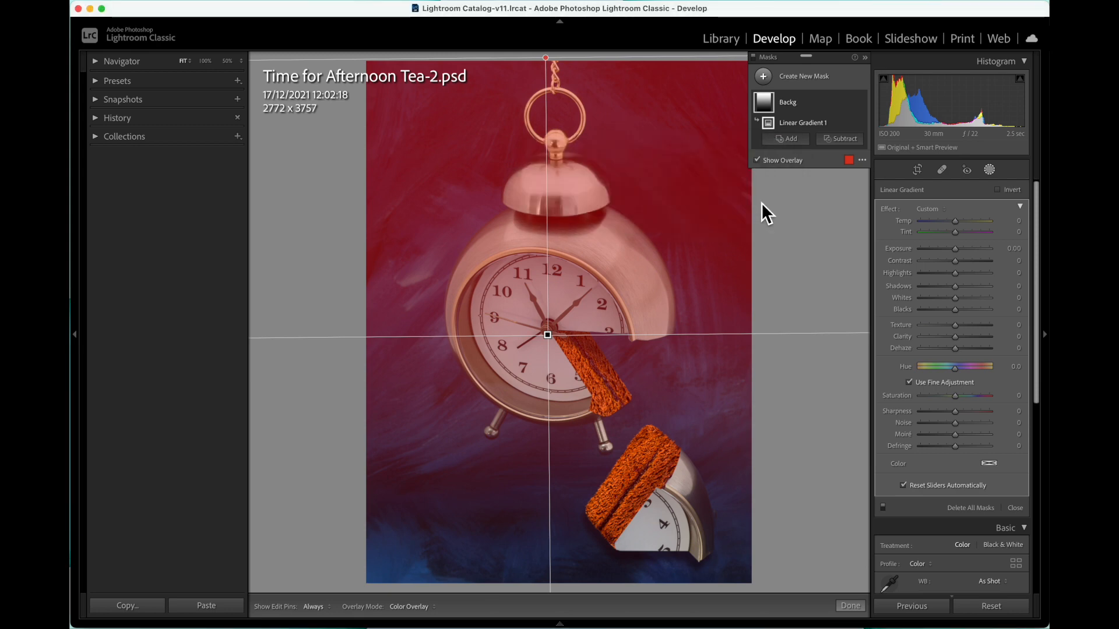
Subtract the clock subject from the Backg mask using Select Subject
{"action": "left_click", "coordinate": [842, 138]}
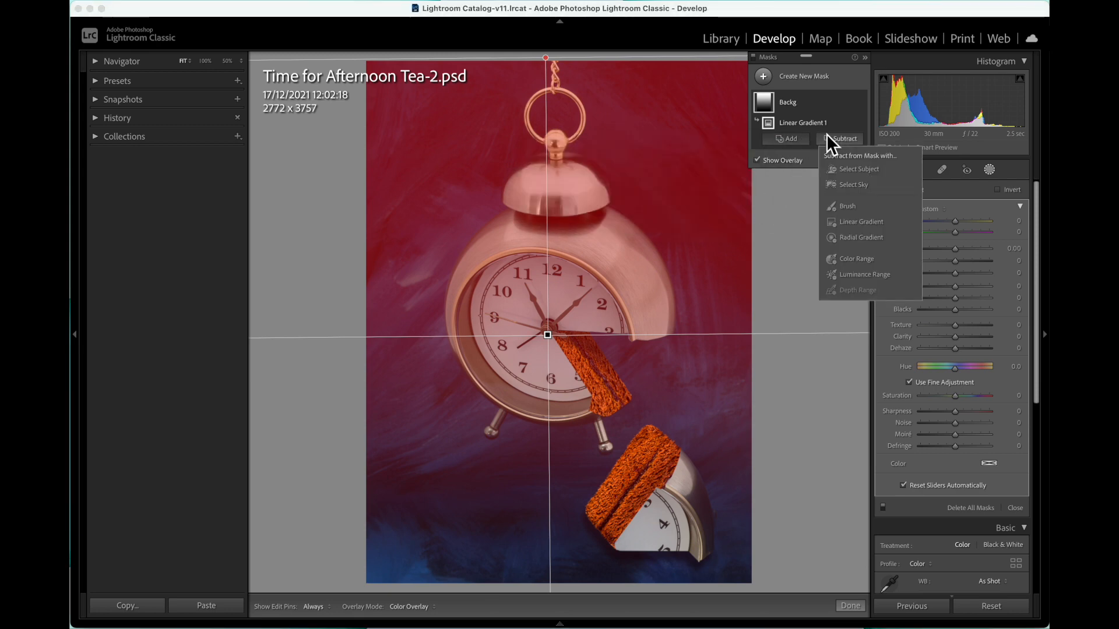
{"action": "mouse_move", "coordinate": [861, 169]}
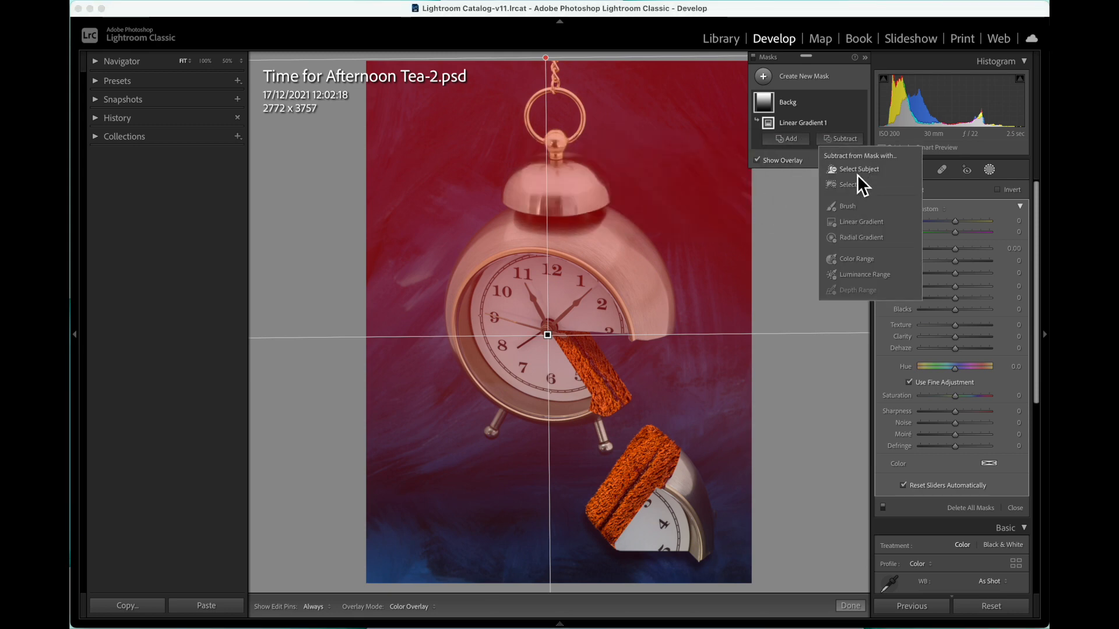
{"action": "left_click", "coordinate": [859, 169]}
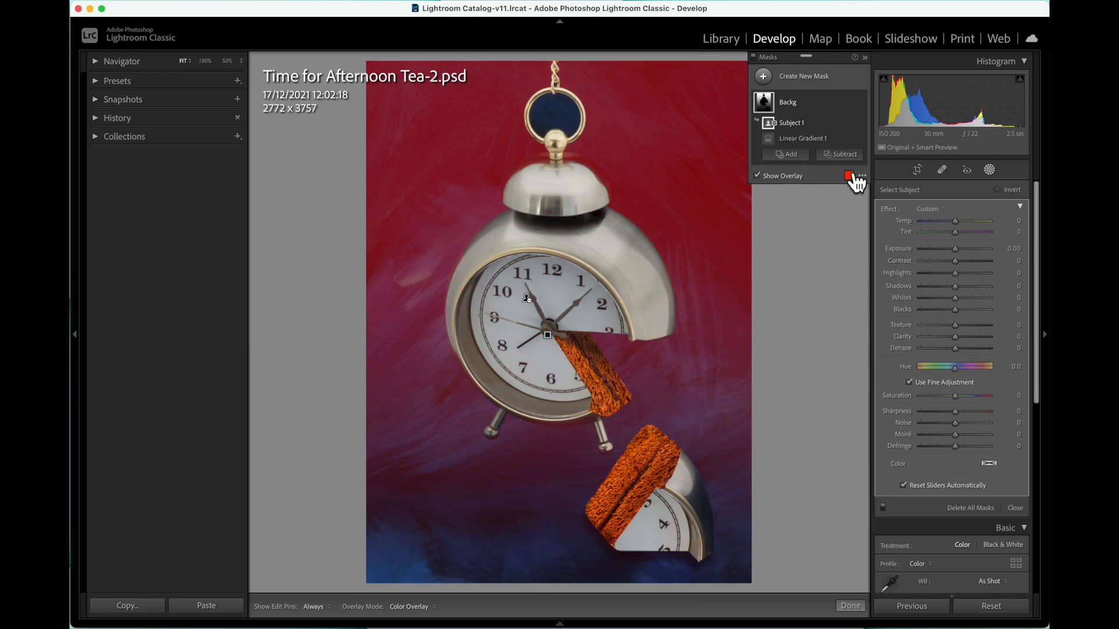
{"action": "mouse_move", "coordinate": [645, 166]}
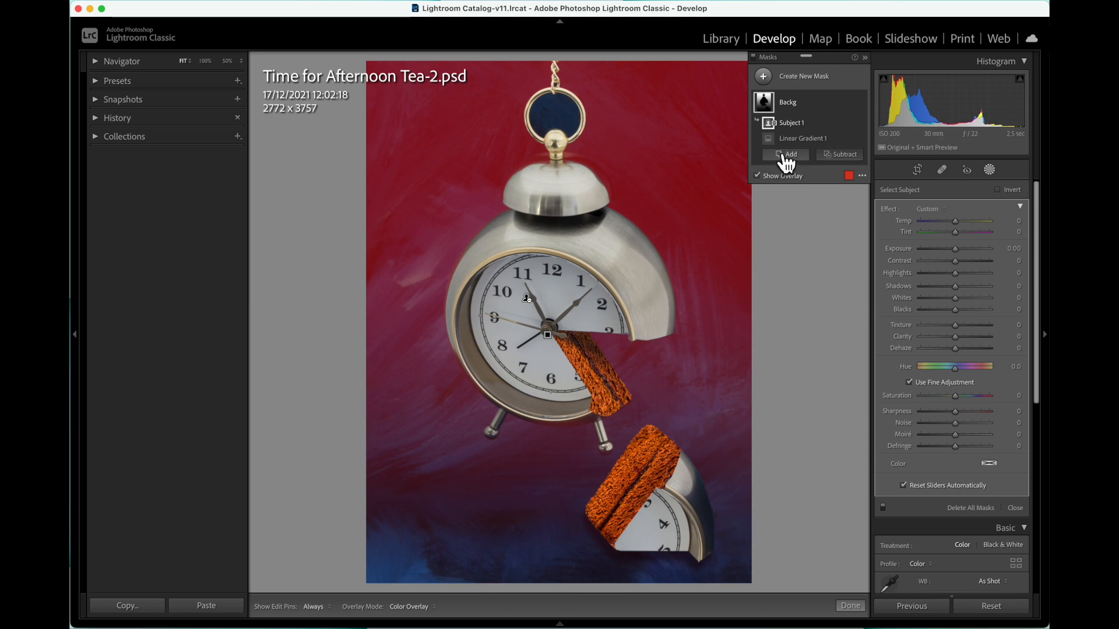
Add a Brush component to the mask to paint in the area inside the hanging ring
{"action": "left_click", "coordinate": [785, 154]}
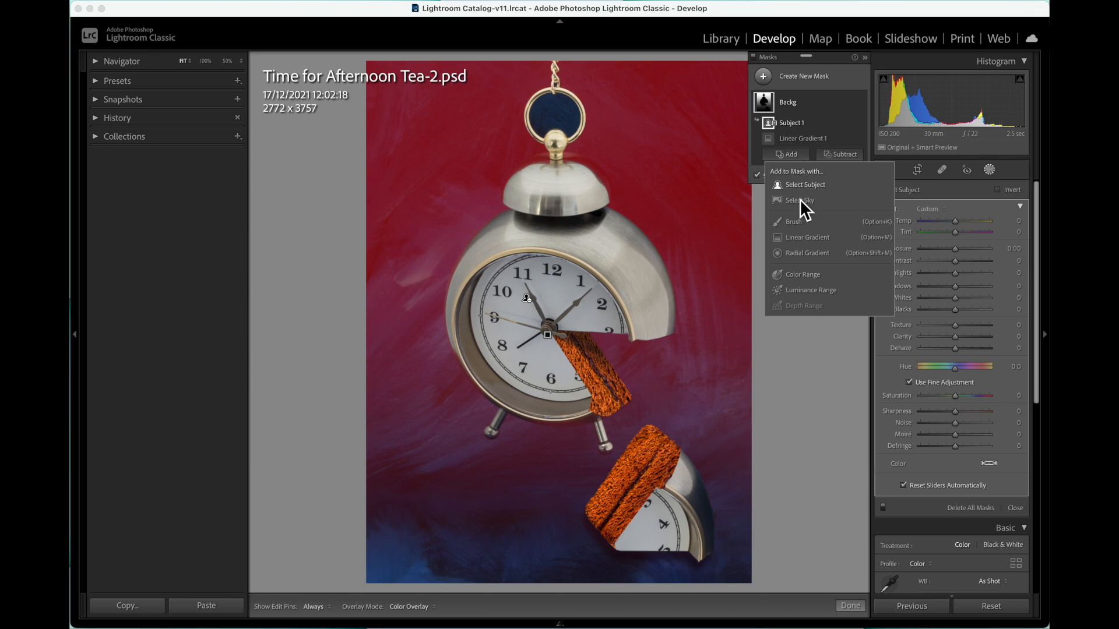
{"action": "left_click", "coordinate": [794, 221]}
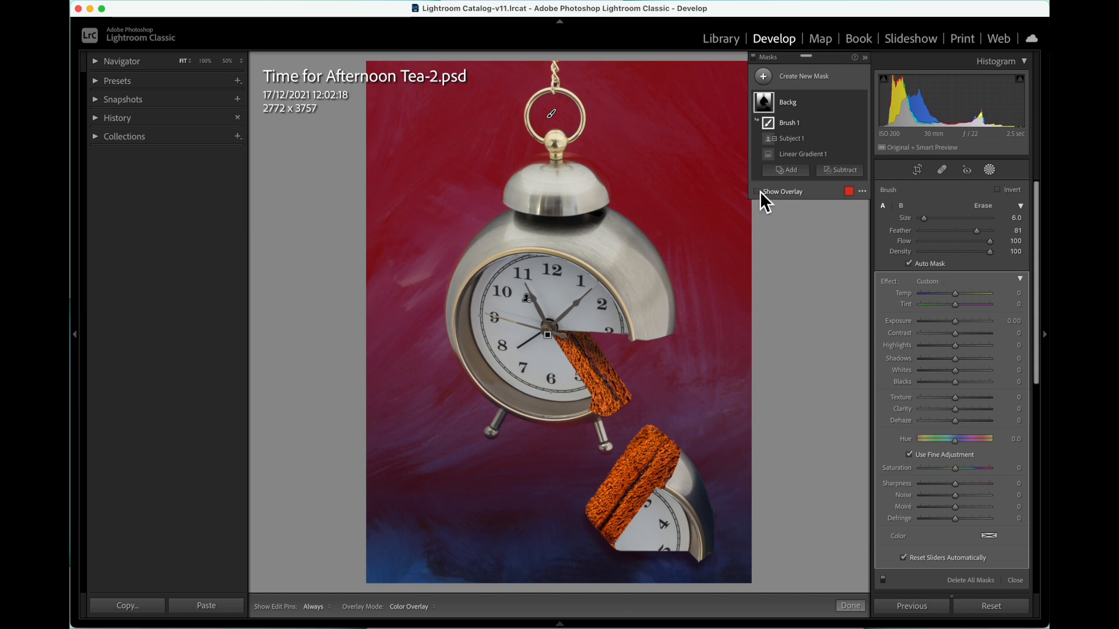
Hide the mask overlay and soften the background with Texture -82 and Clarity -25
{"action": "left_click", "coordinate": [756, 191]}
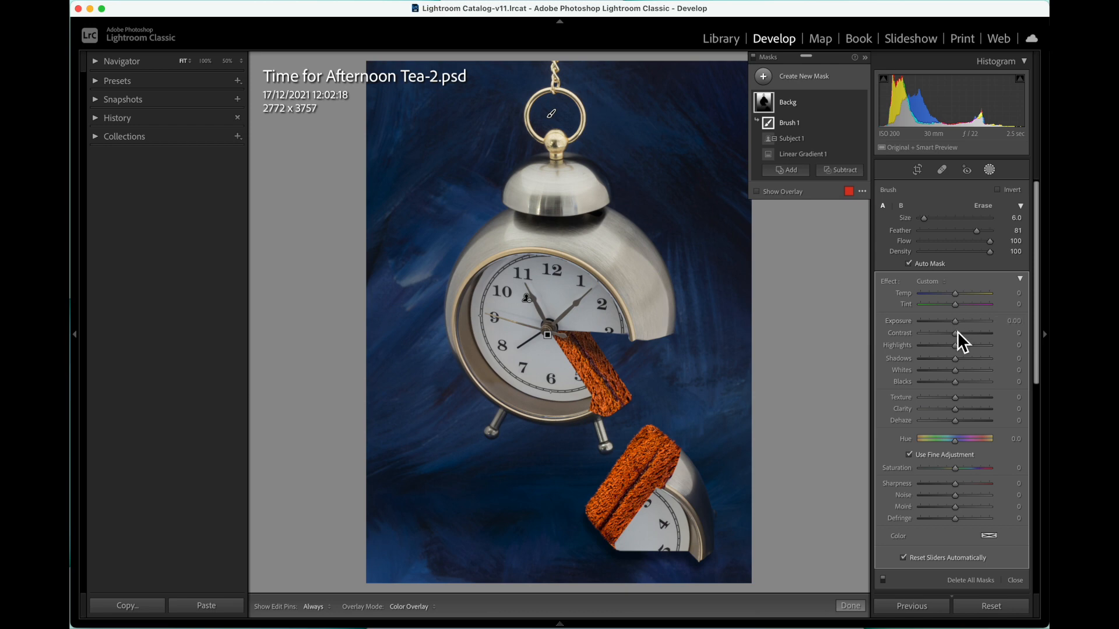
{"action": "mouse_move", "coordinate": [958, 402]}
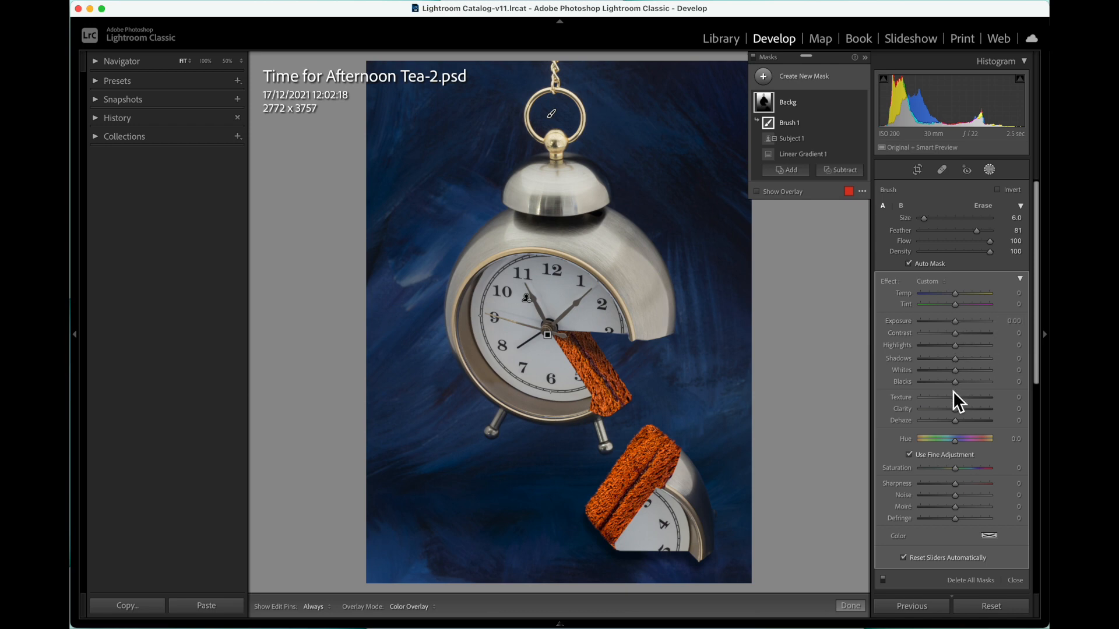
{"action": "left_click_drag", "start_coordinate": [955, 396], "coordinate": [928, 396]}
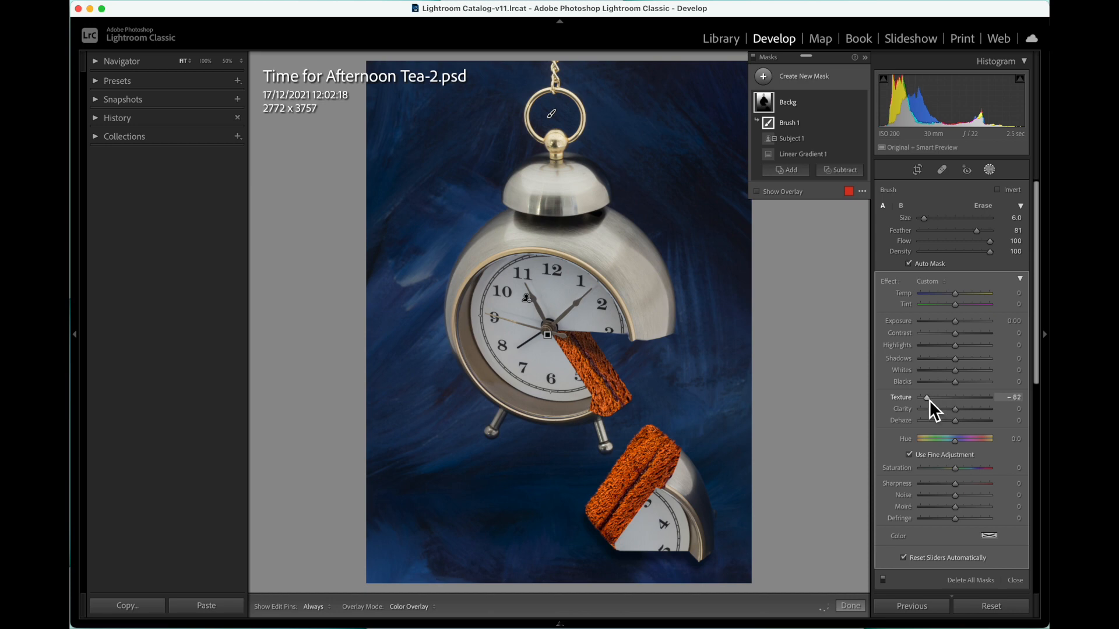
{"action": "mouse_move", "coordinate": [964, 421]}
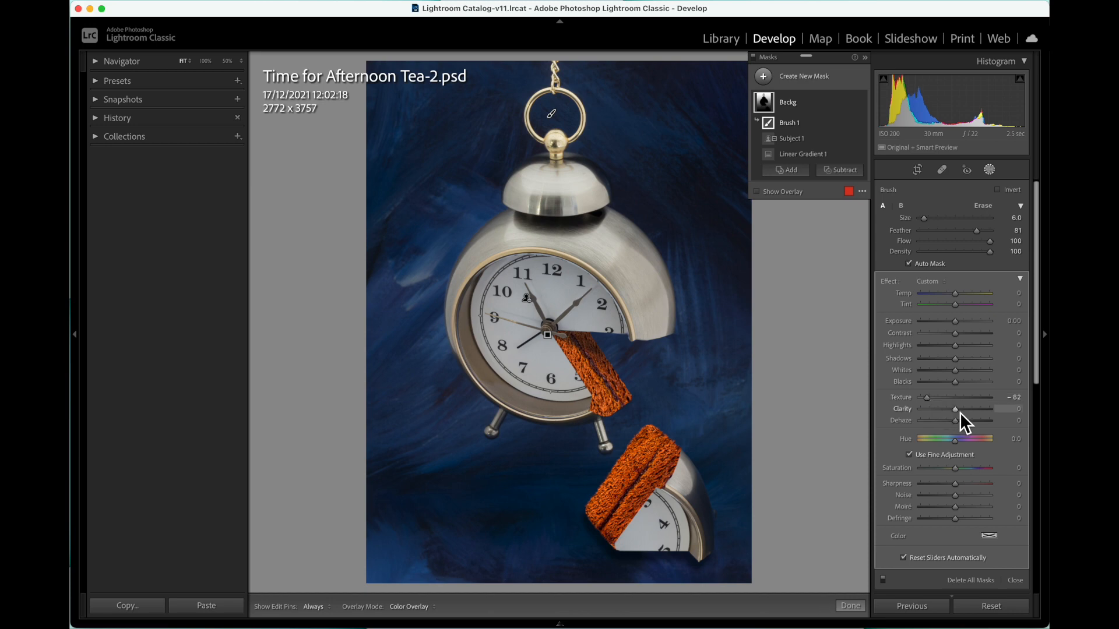
{"action": "left_click_drag", "start_coordinate": [971, 418], "coordinate": [955, 418]}
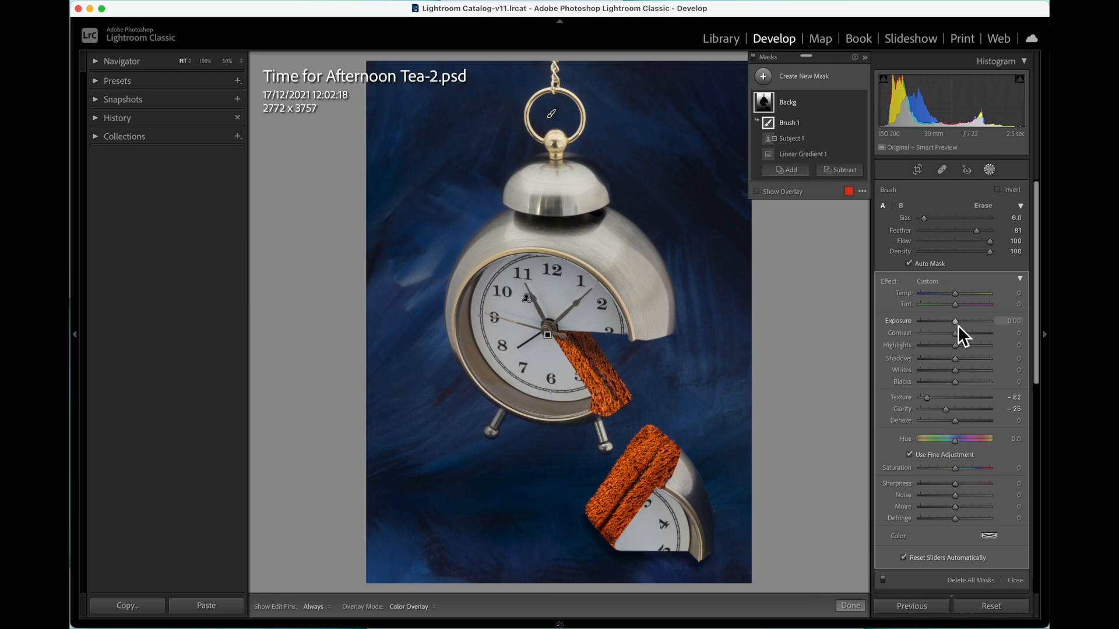
Darken the background with Exposure -1.60 and Highlights -100, then finish masking with Done
{"action": "left_click_drag", "start_coordinate": [955, 321], "coordinate": [948, 320]}
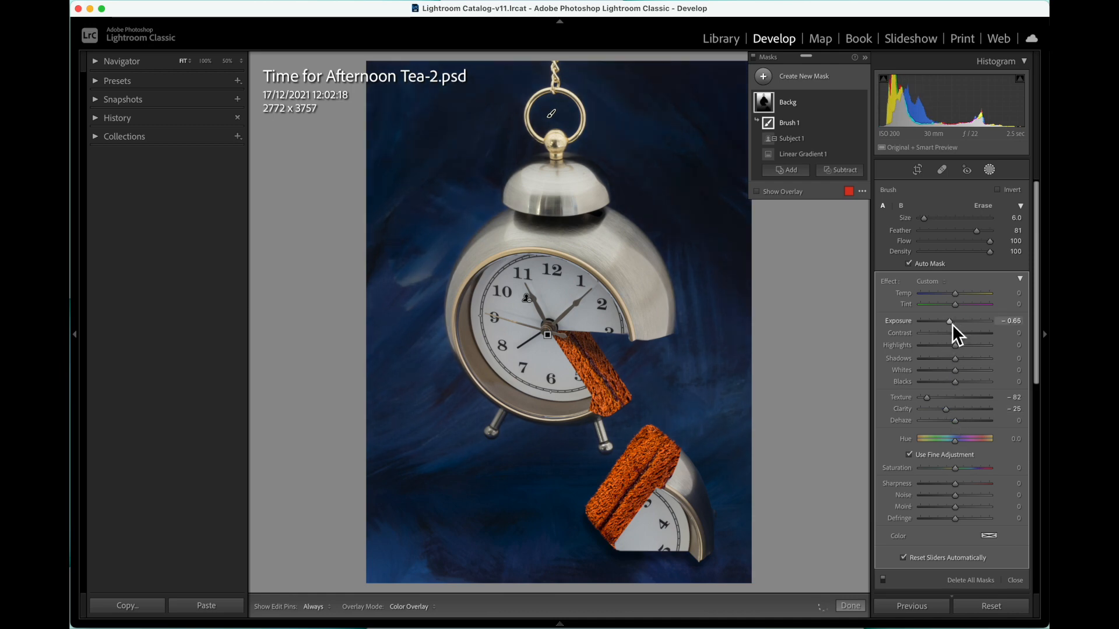
{"action": "left_click_drag", "start_coordinate": [949, 320], "coordinate": [940, 320]}
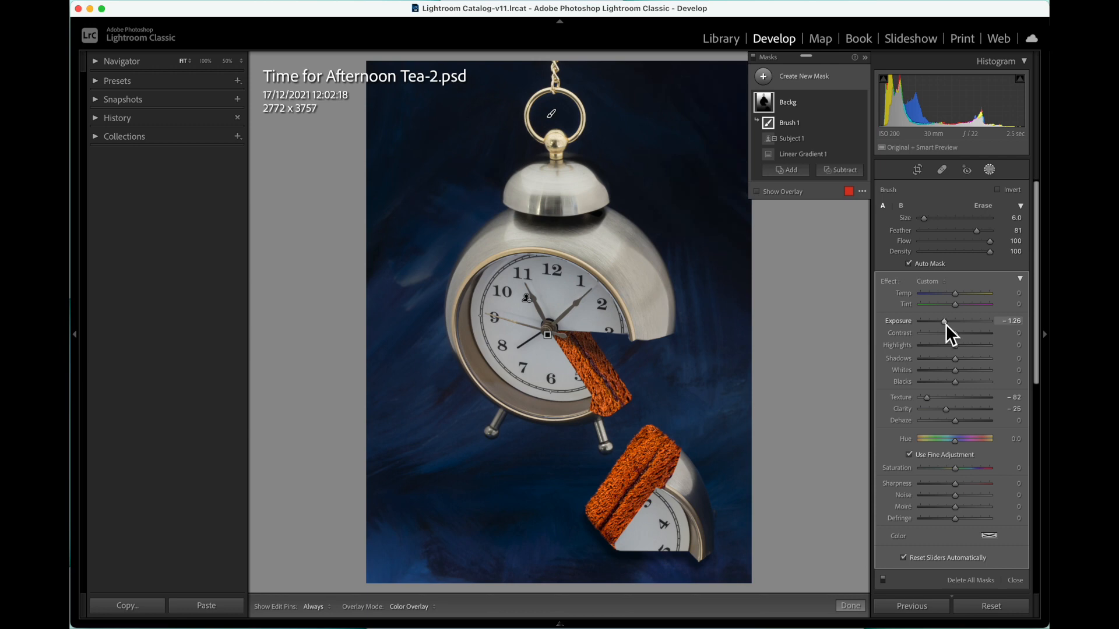
{"action": "left_click_drag", "start_coordinate": [944, 321], "coordinate": [940, 320]}
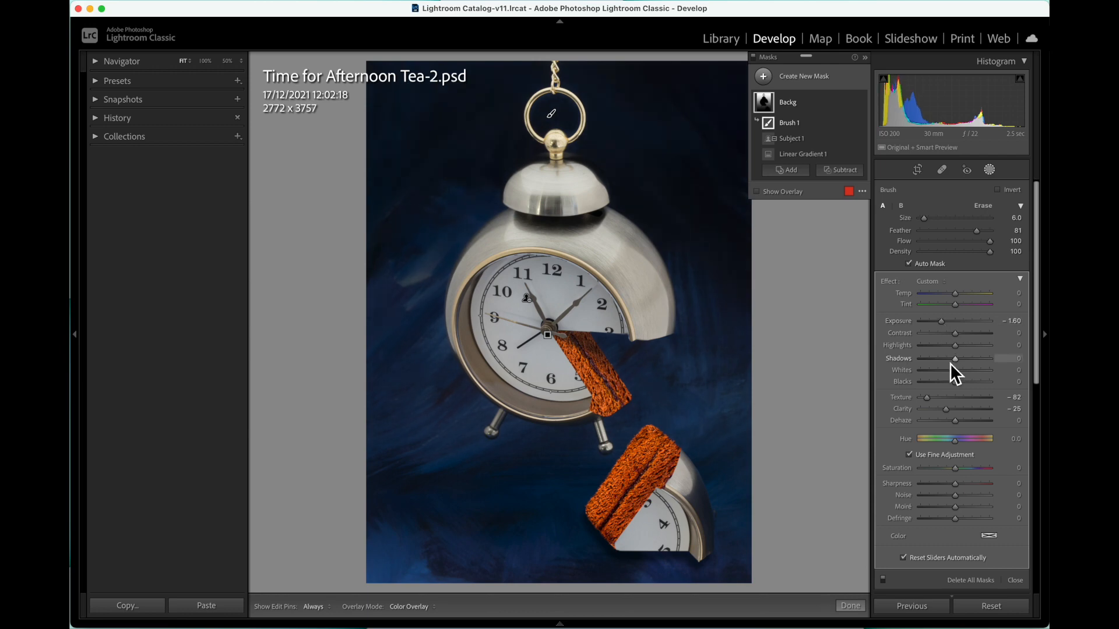
{"action": "left_click_drag", "start_coordinate": [955, 345], "coordinate": [930, 345]}
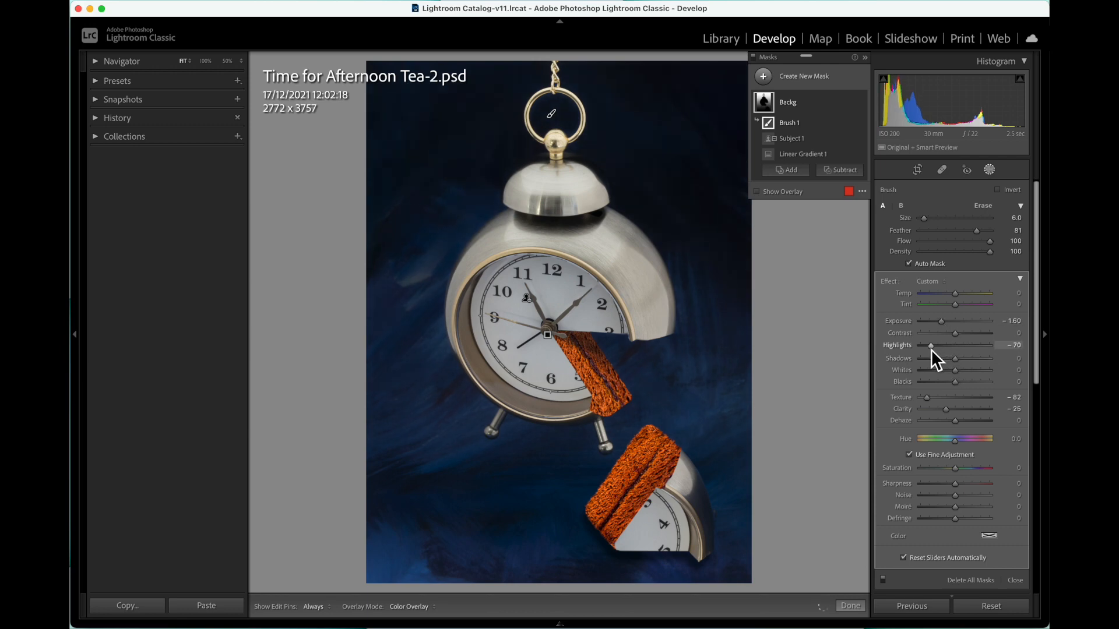
{"action": "left_click_drag", "start_coordinate": [930, 345], "coordinate": [901, 345]}
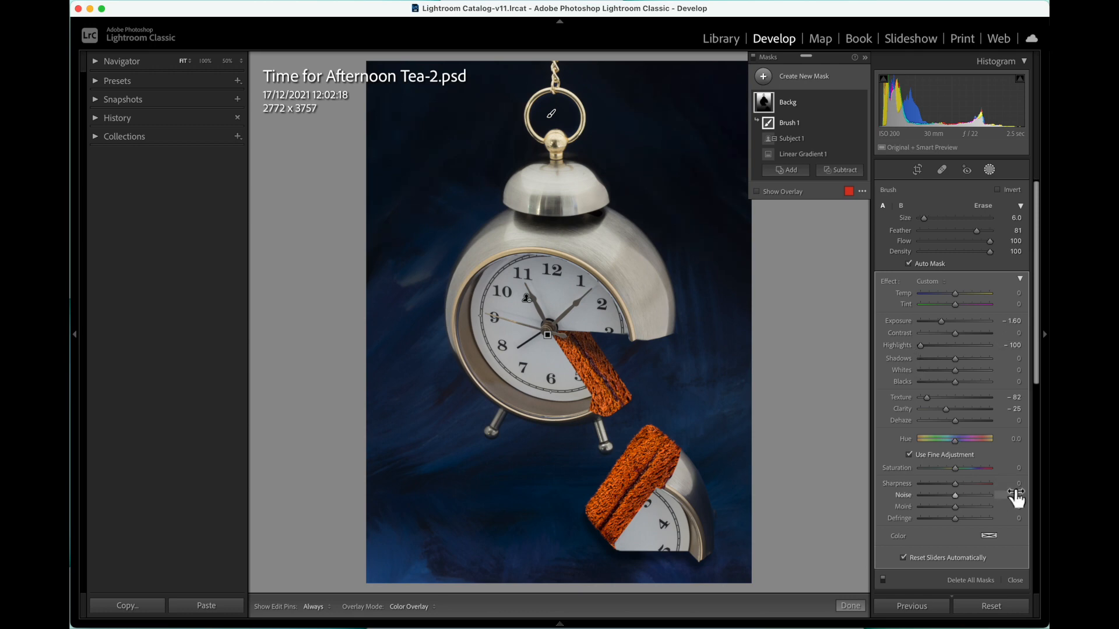
{"action": "left_click", "coordinate": [559, 623]}
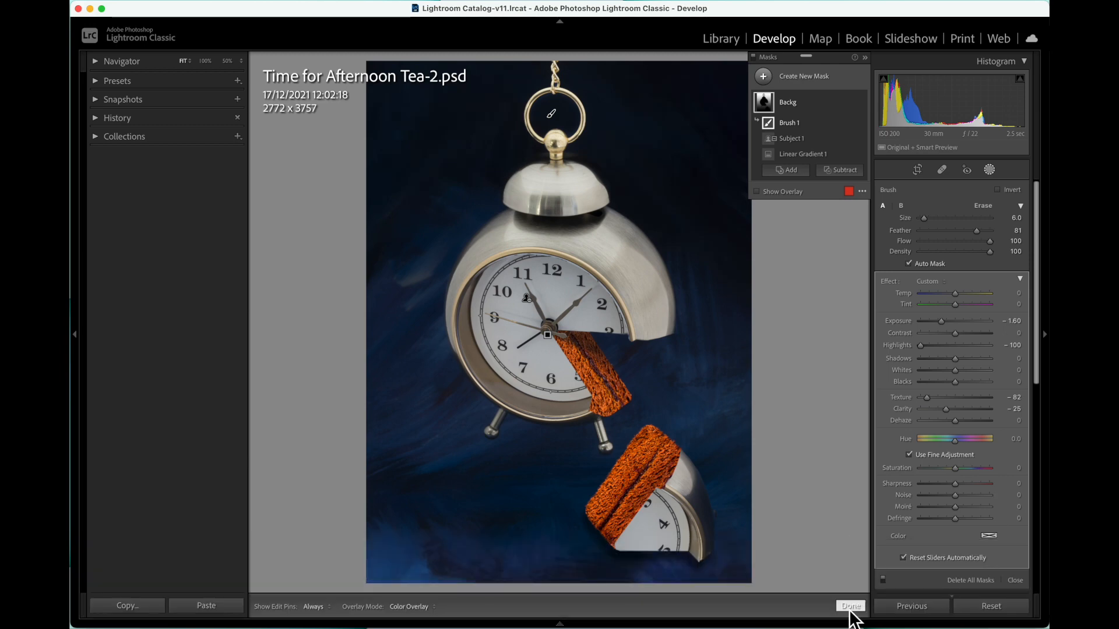
{"action": "left_click", "coordinate": [850, 606]}
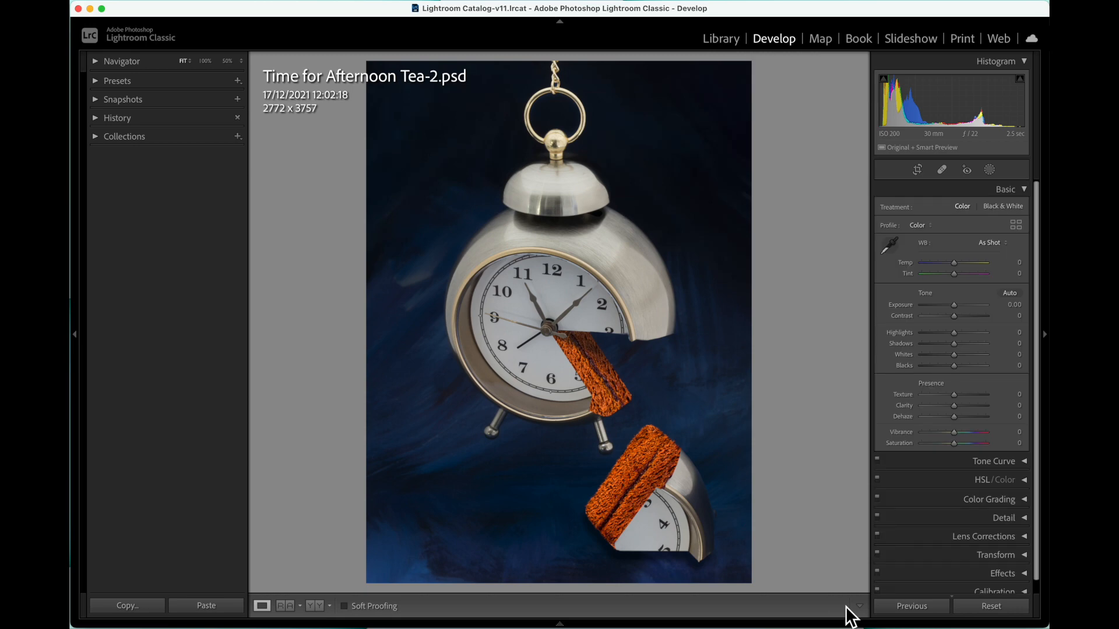